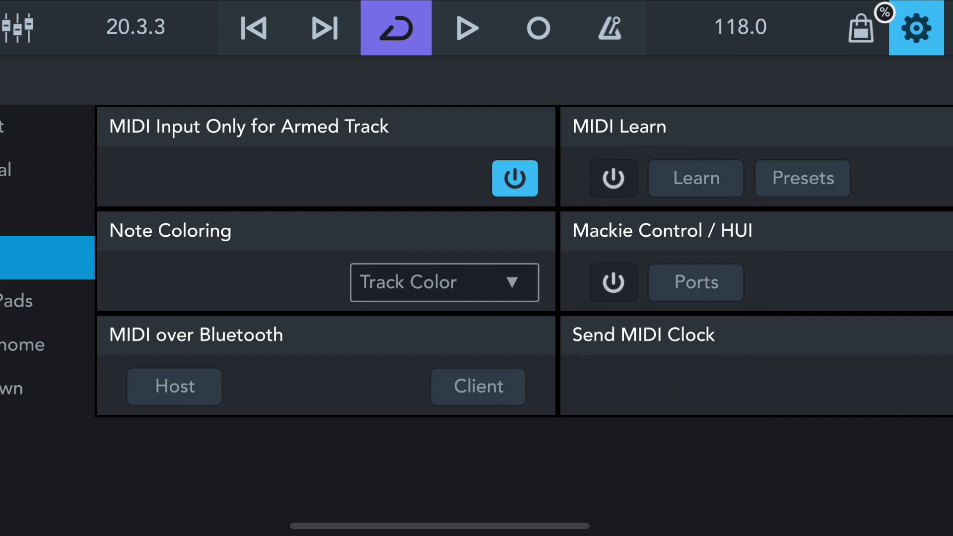
- Show the Mackie Control / HUI port list with Netzwerk Session 1 and the MCU Pro USB ports
click(696, 282)
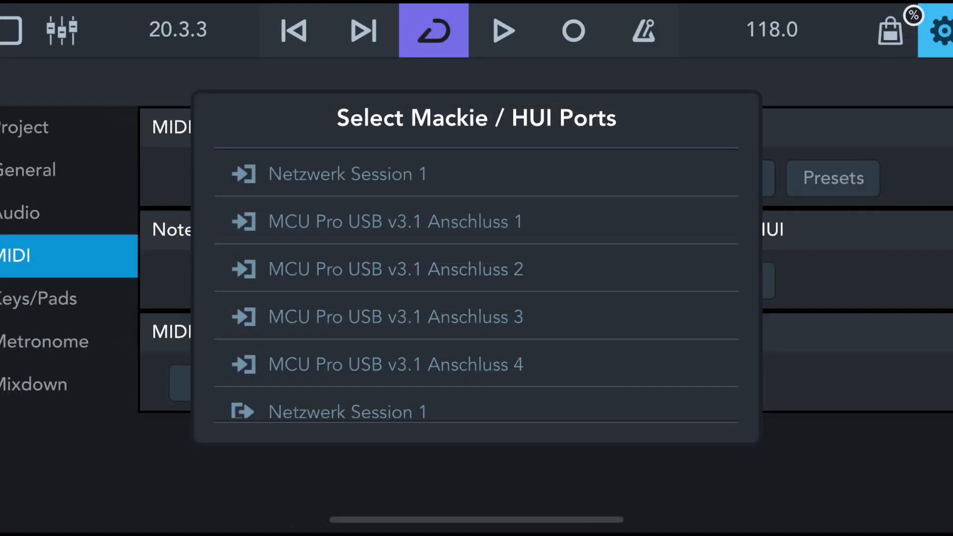